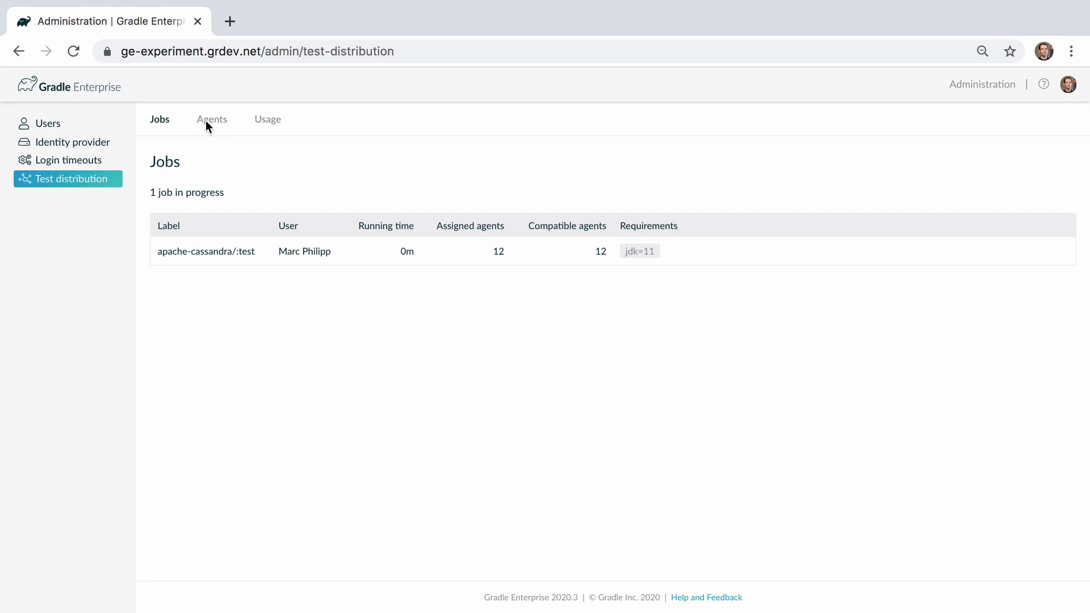
# Step: Show the Agents view with its registration keys and the 12 busy, 0 idle connected agents
pyautogui.click(211, 120)
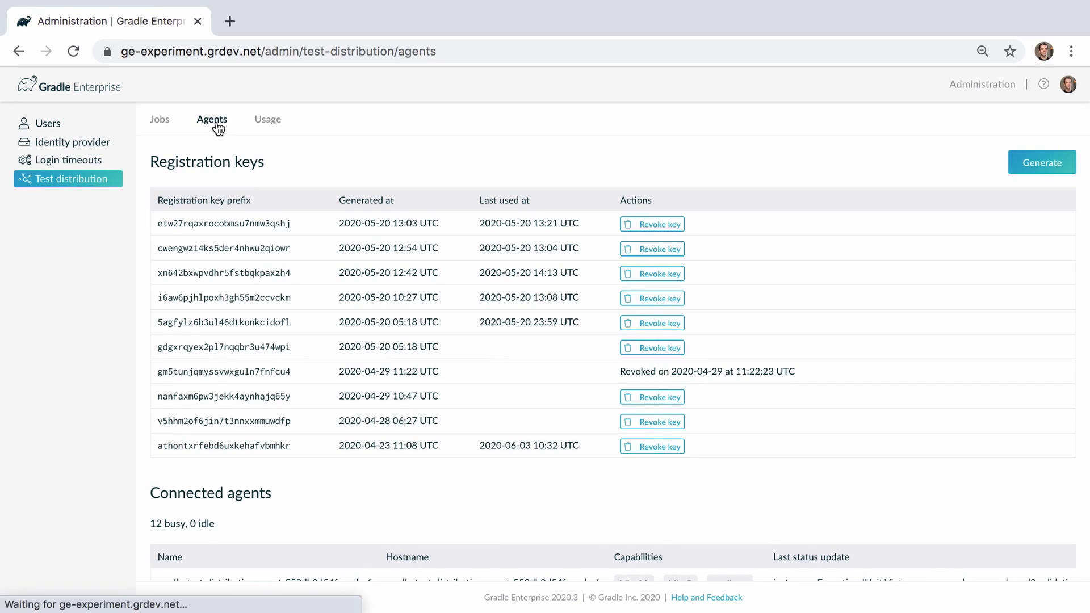
pyautogui.scroll(-3)
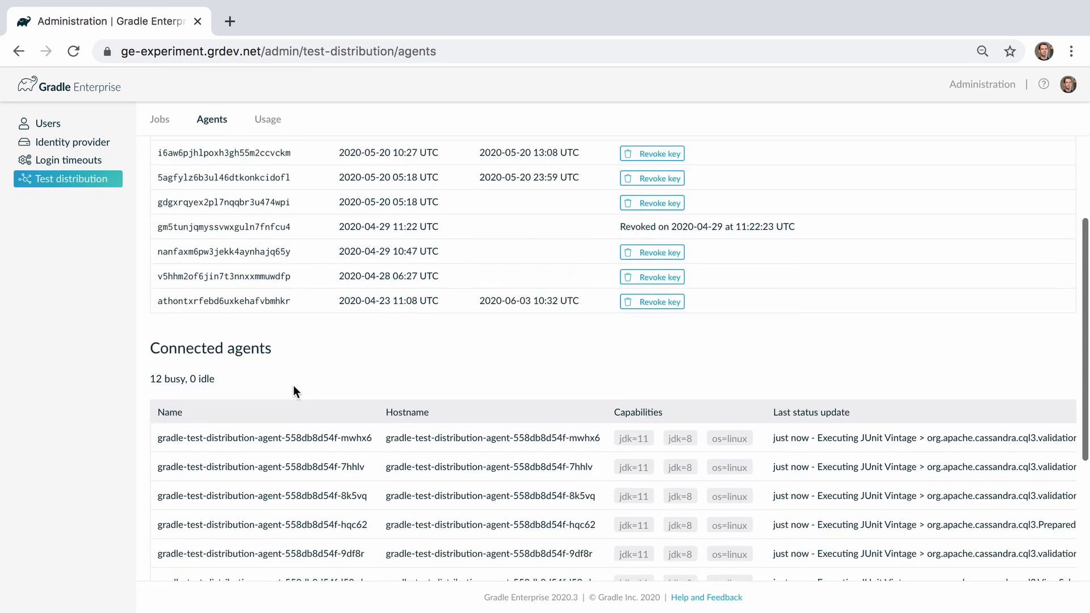